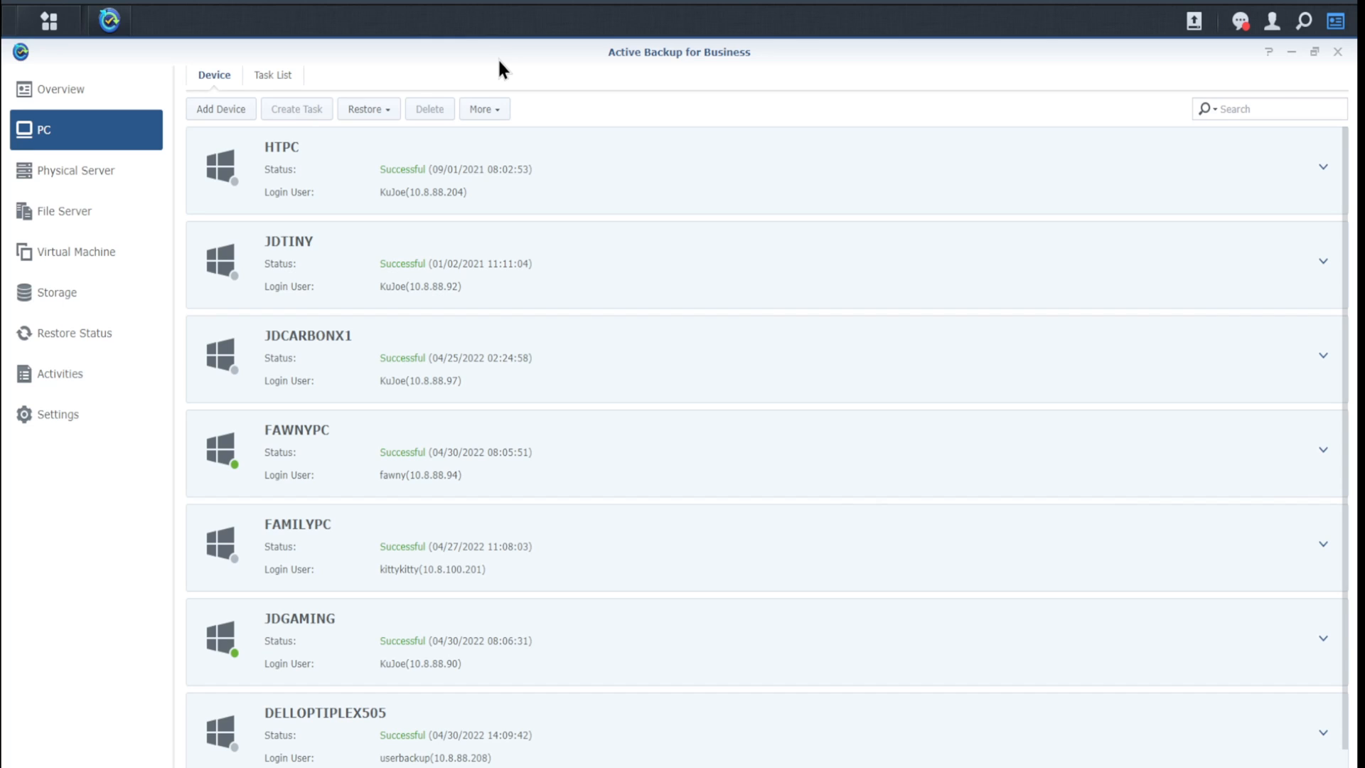
# - View the Physical Server list and the ActiveBackupforBusiness storage on Volume 1
pyautogui.click(76, 171)
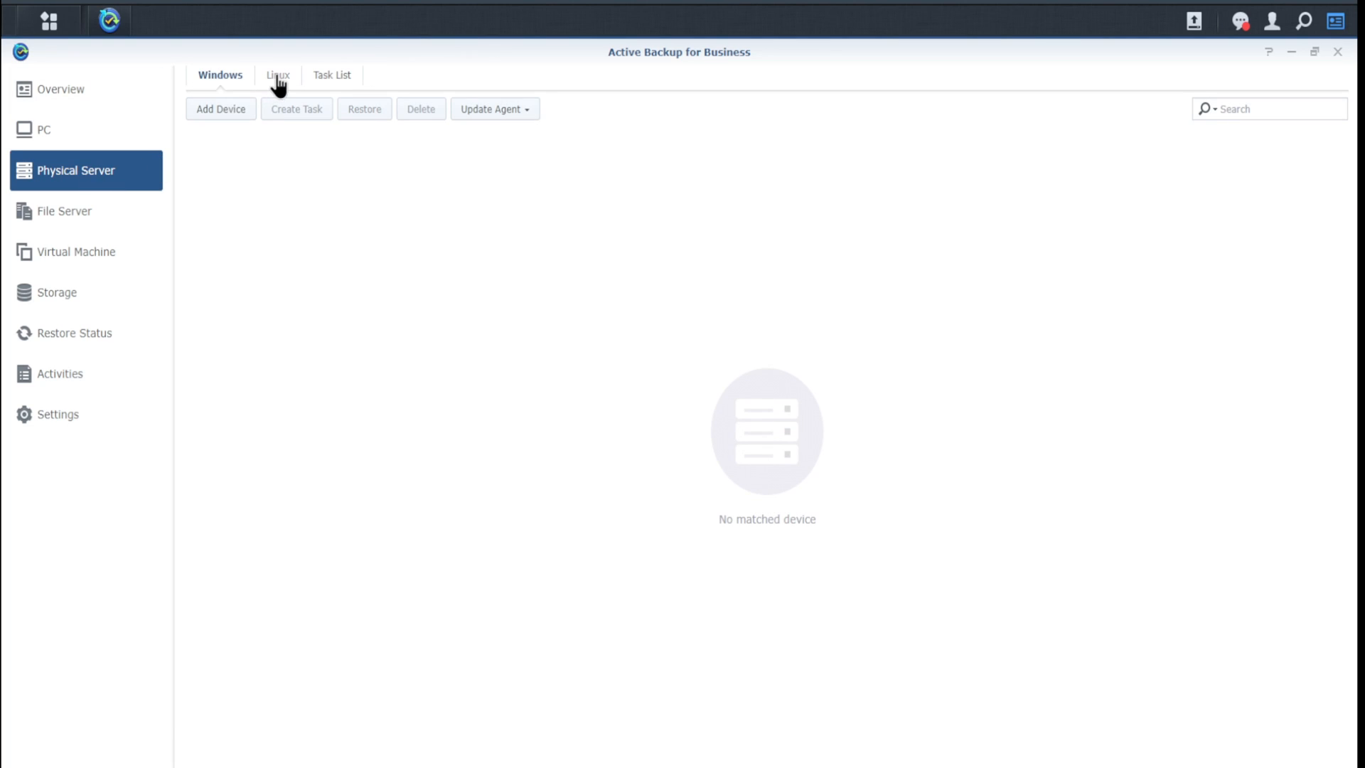
pyautogui.click(277, 75)
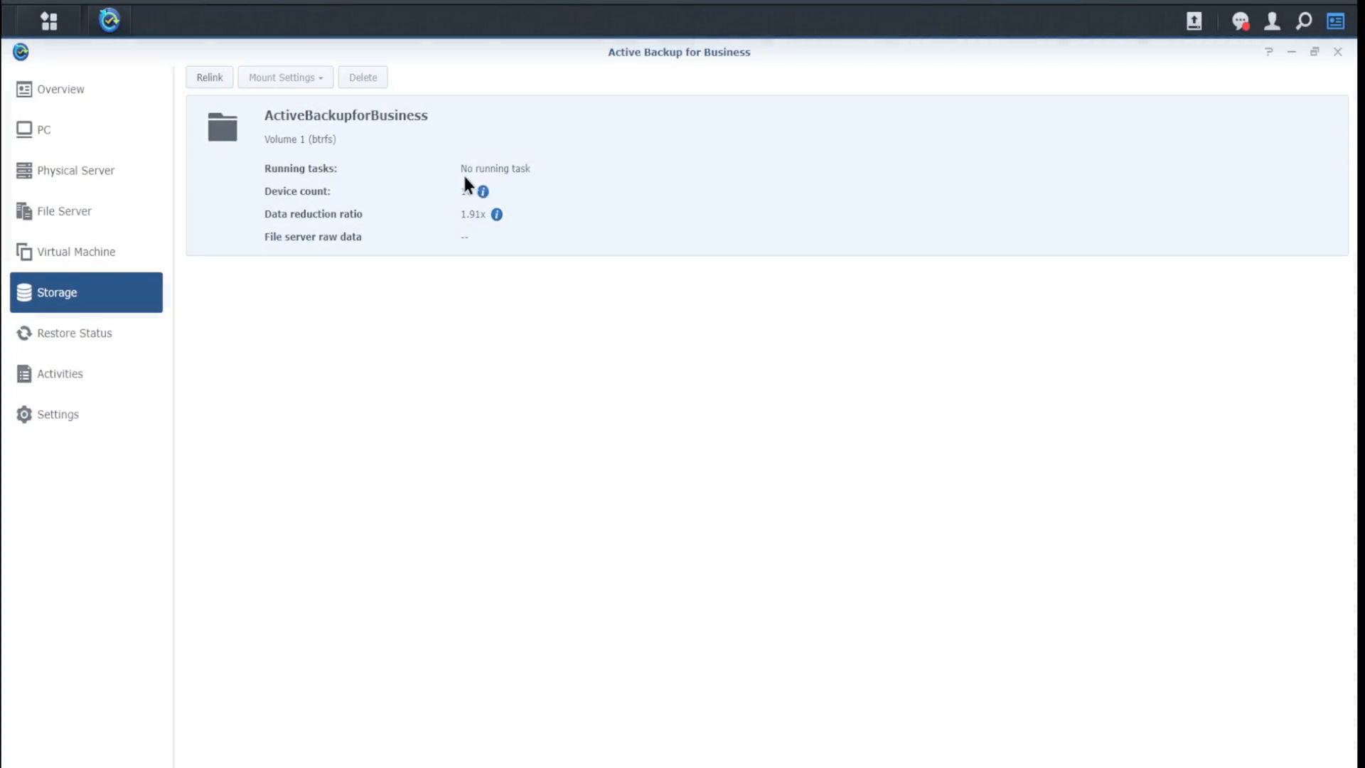
pyautogui.click(485, 192)
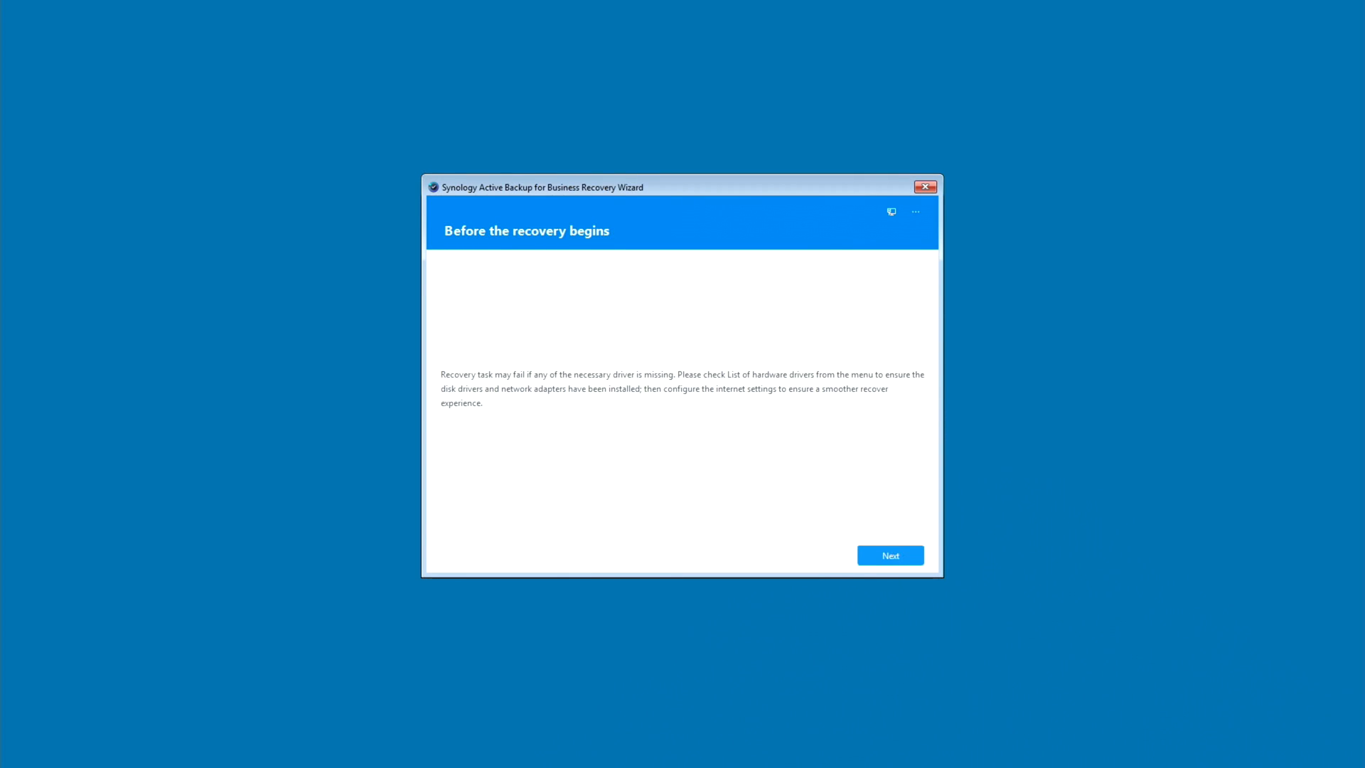
pyautogui.moveTo(722, 463)
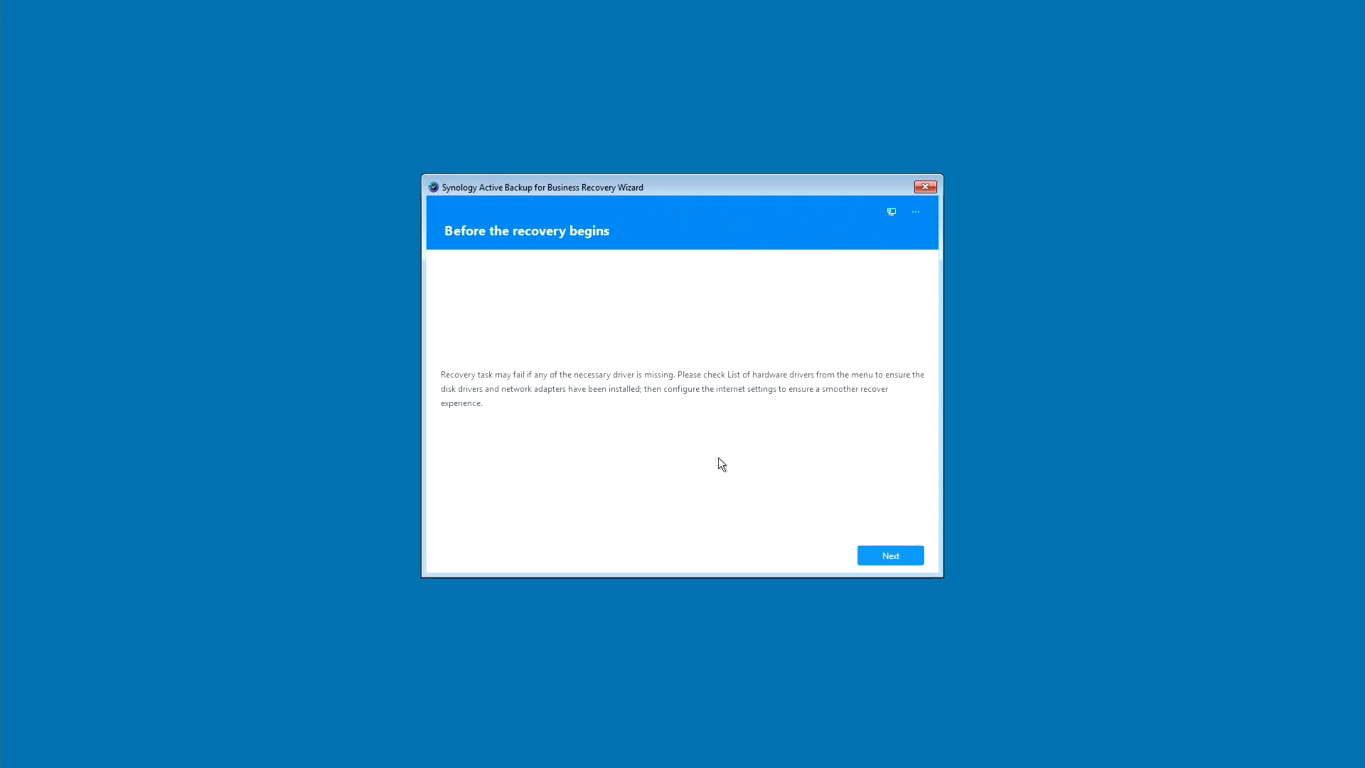
# - Move past the driver notice and connect to the NAS with IP address, username and password
pyautogui.click(888, 555)
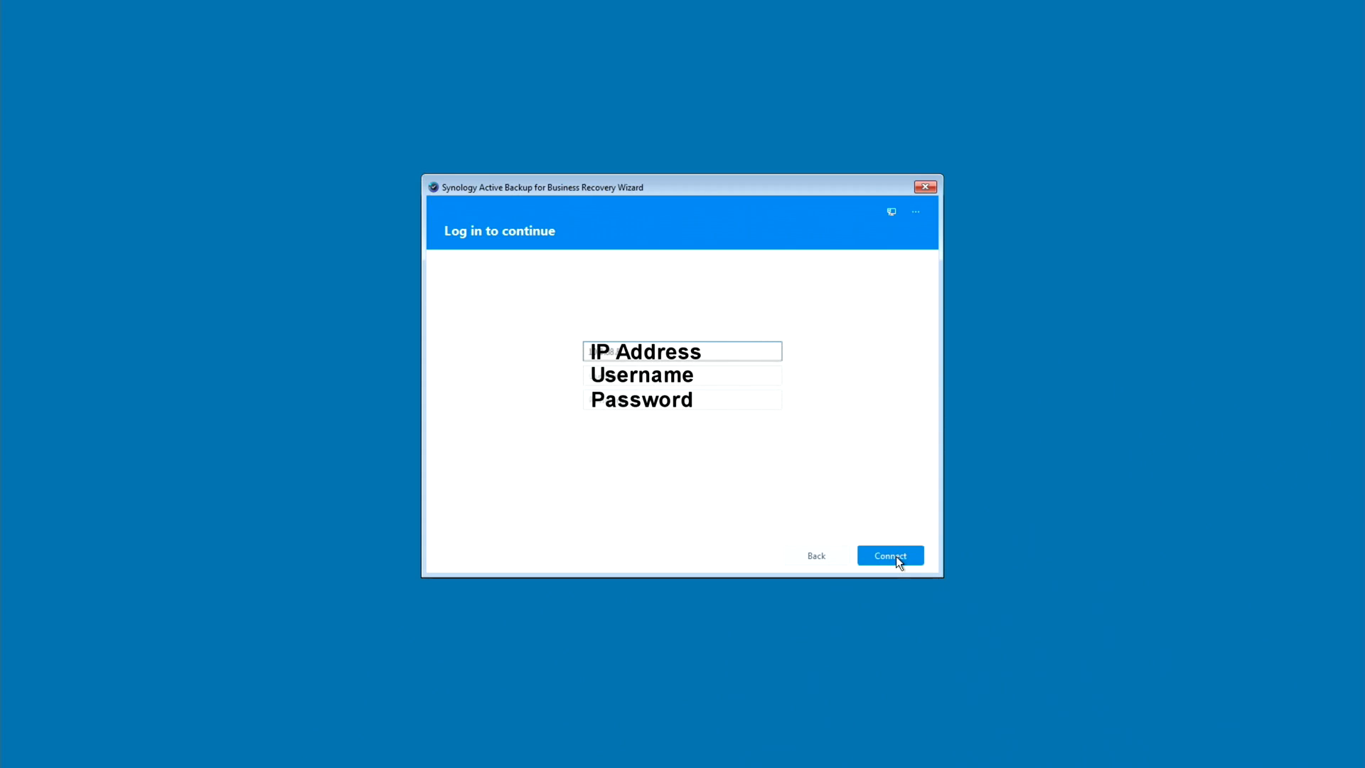
pyautogui.click(681, 375)
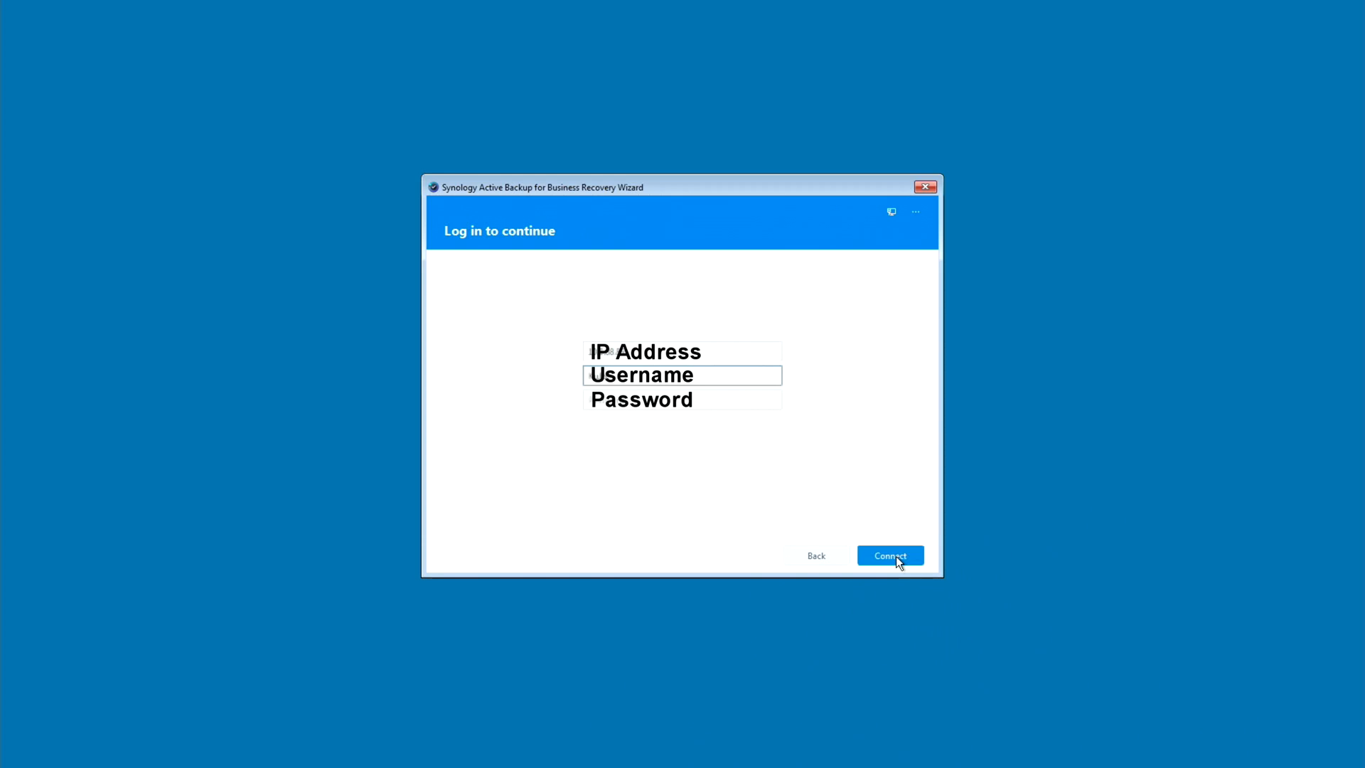
pyautogui.click(680, 398)
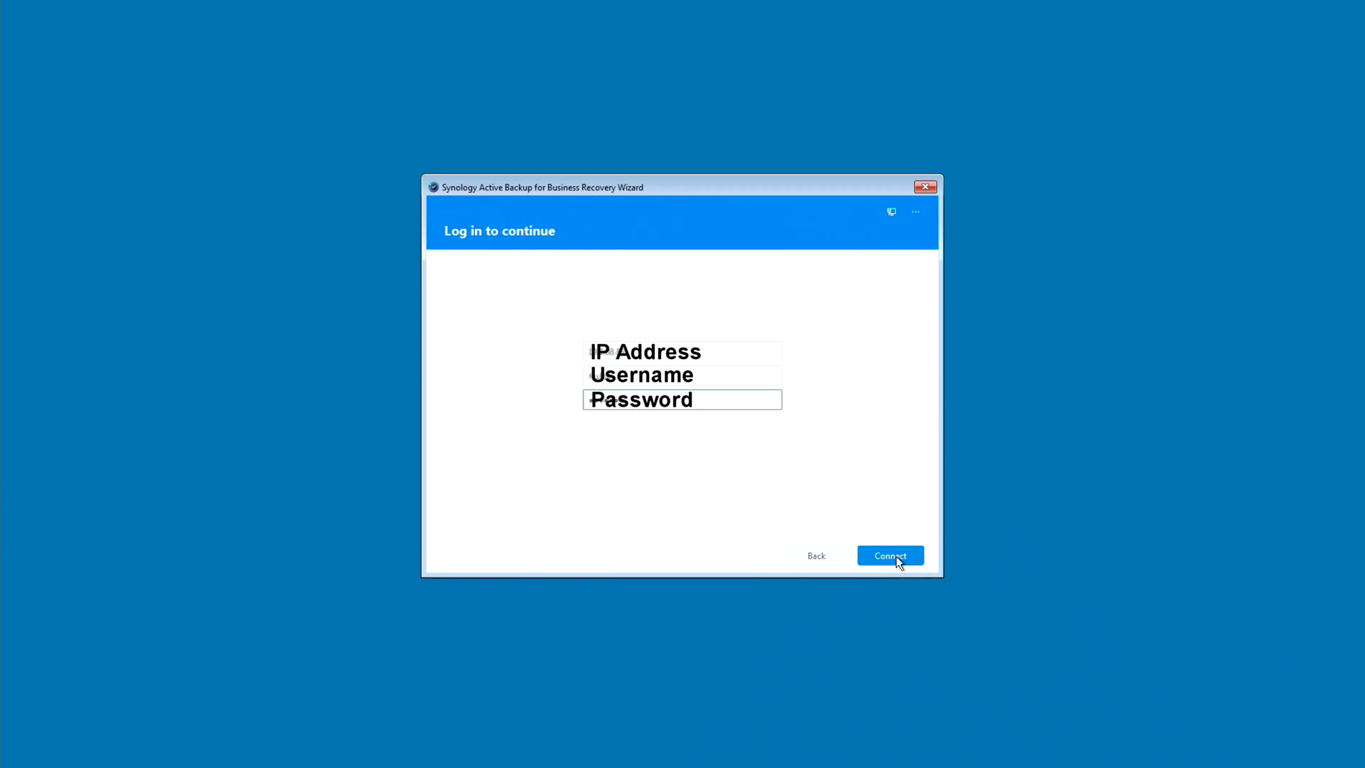
pyautogui.click(890, 556)
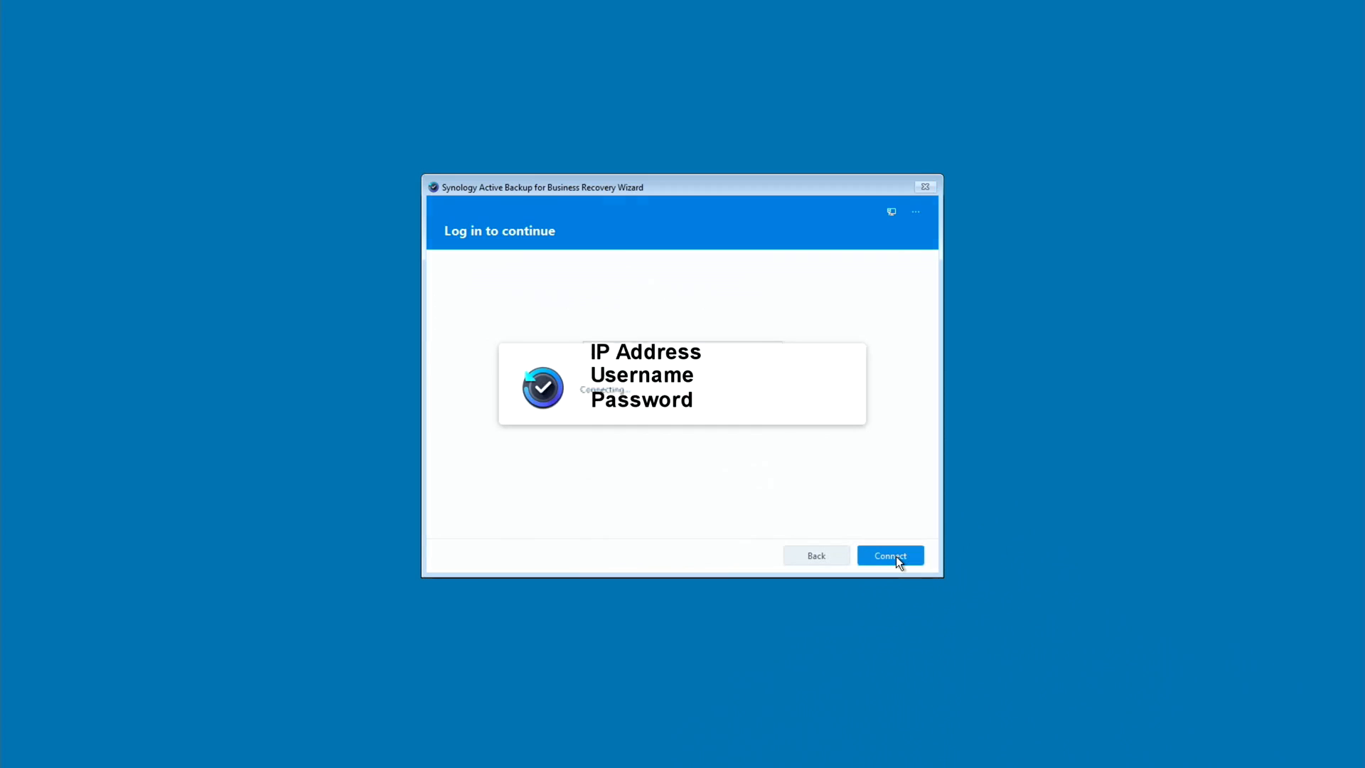
pyautogui.click(890, 556)
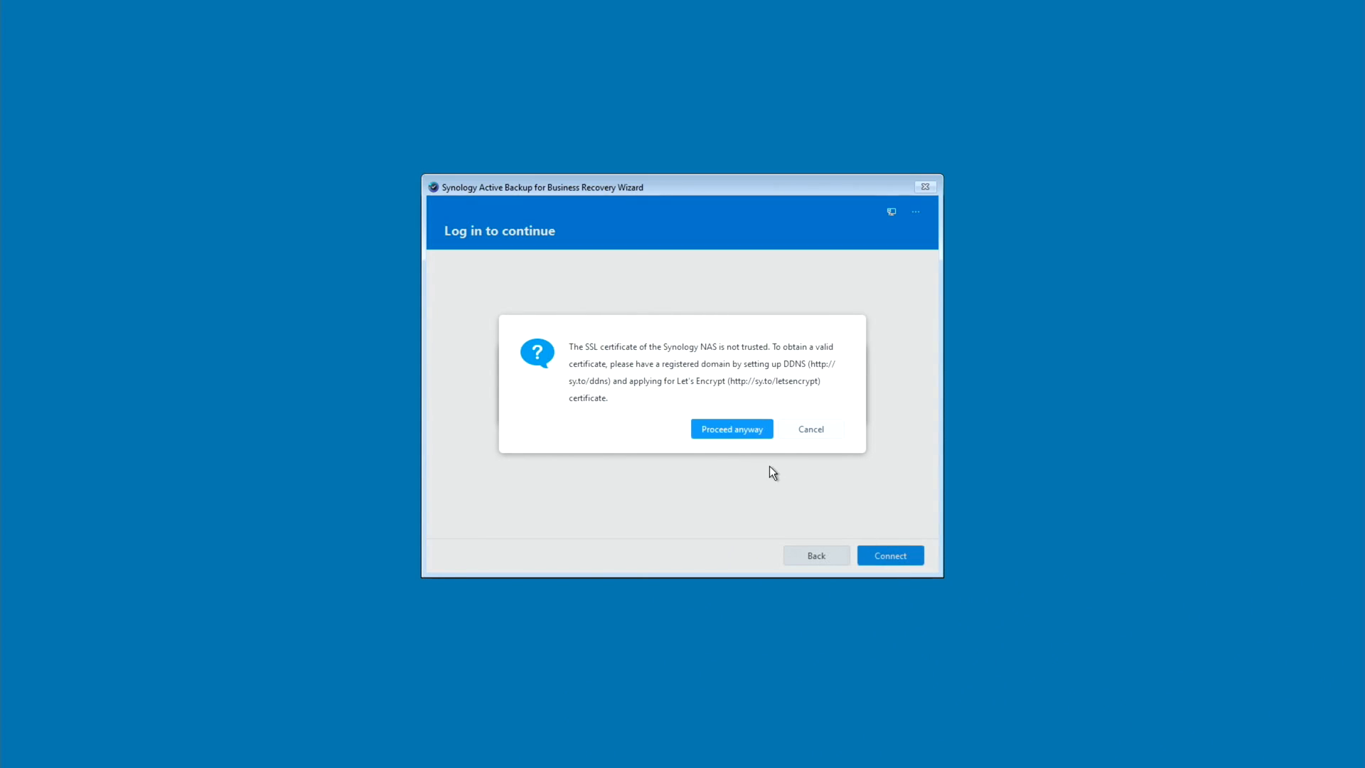
# - Proceed despite the untrusted certificate and submit the 6-digit verification code
pyautogui.click(731, 428)
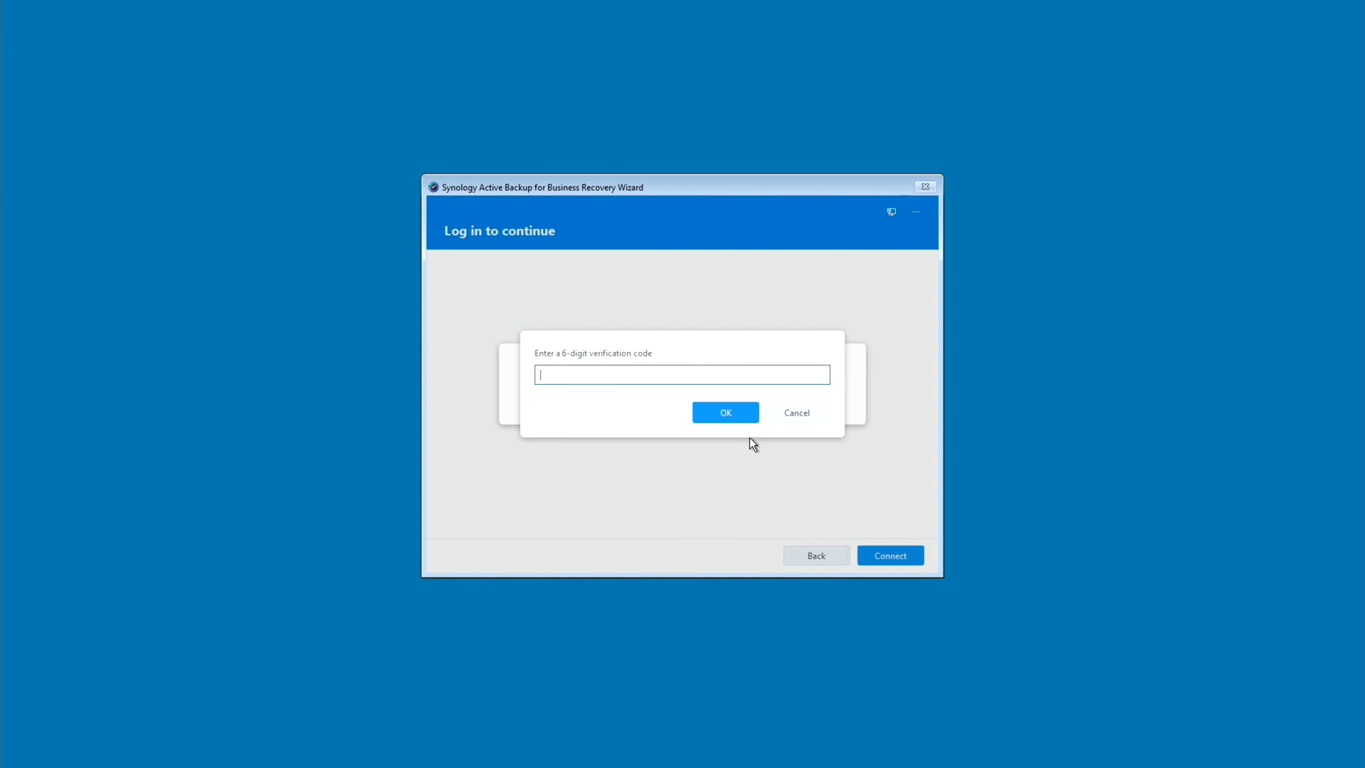
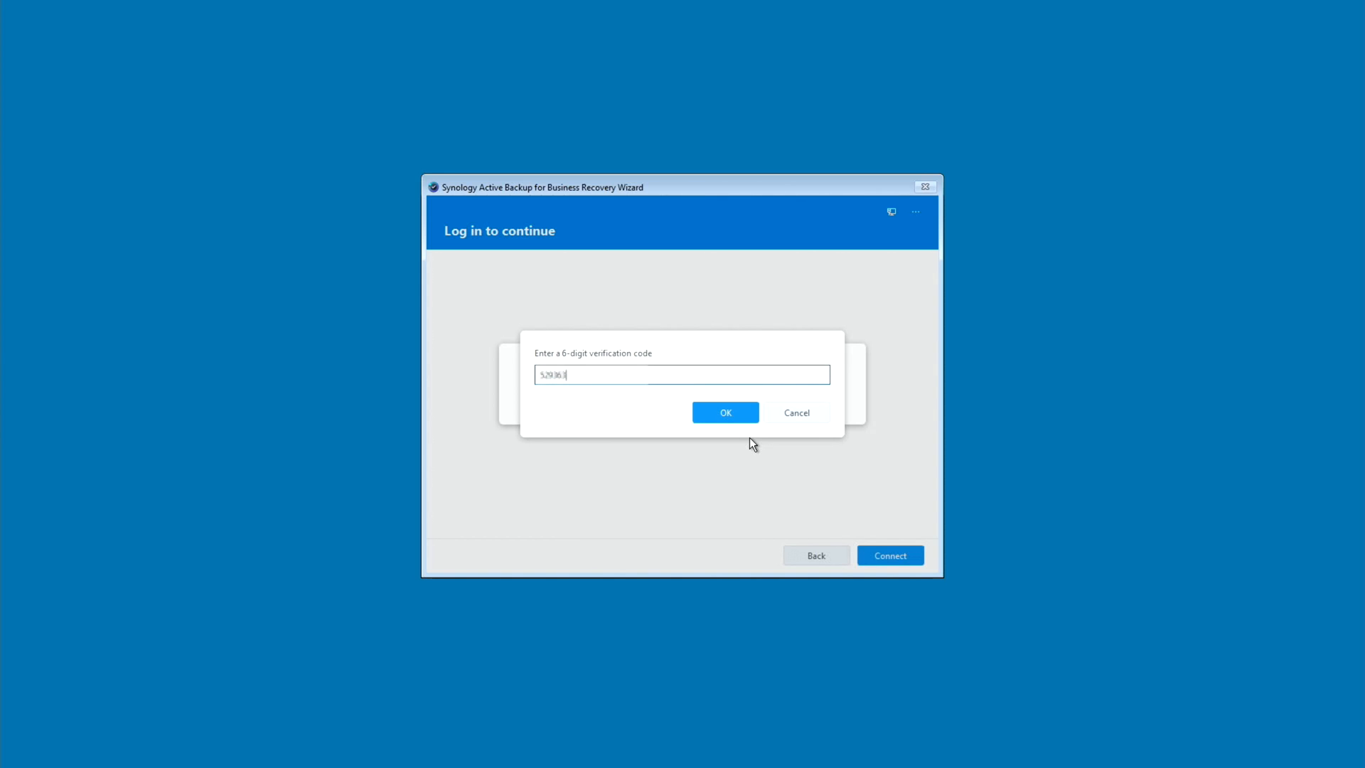
pyautogui.click(725, 412)
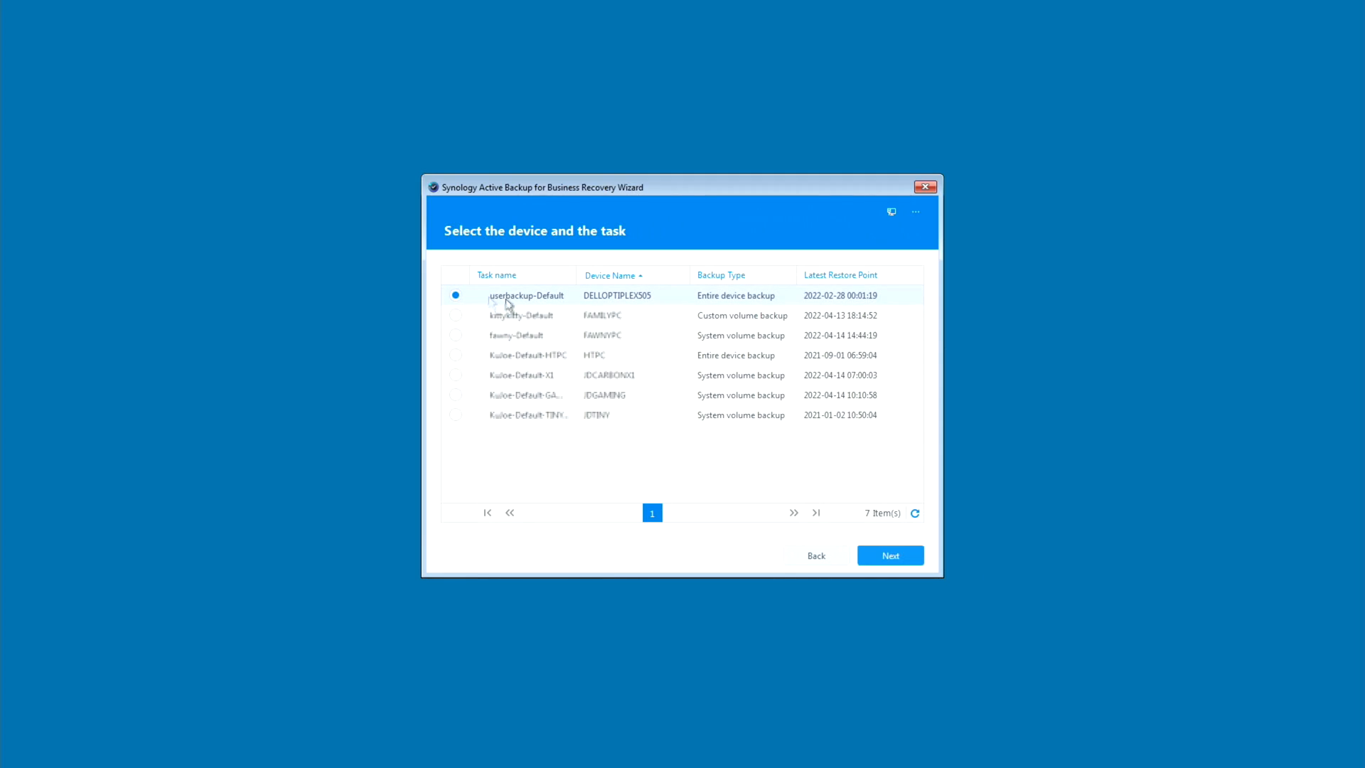
pyautogui.click(888, 556)
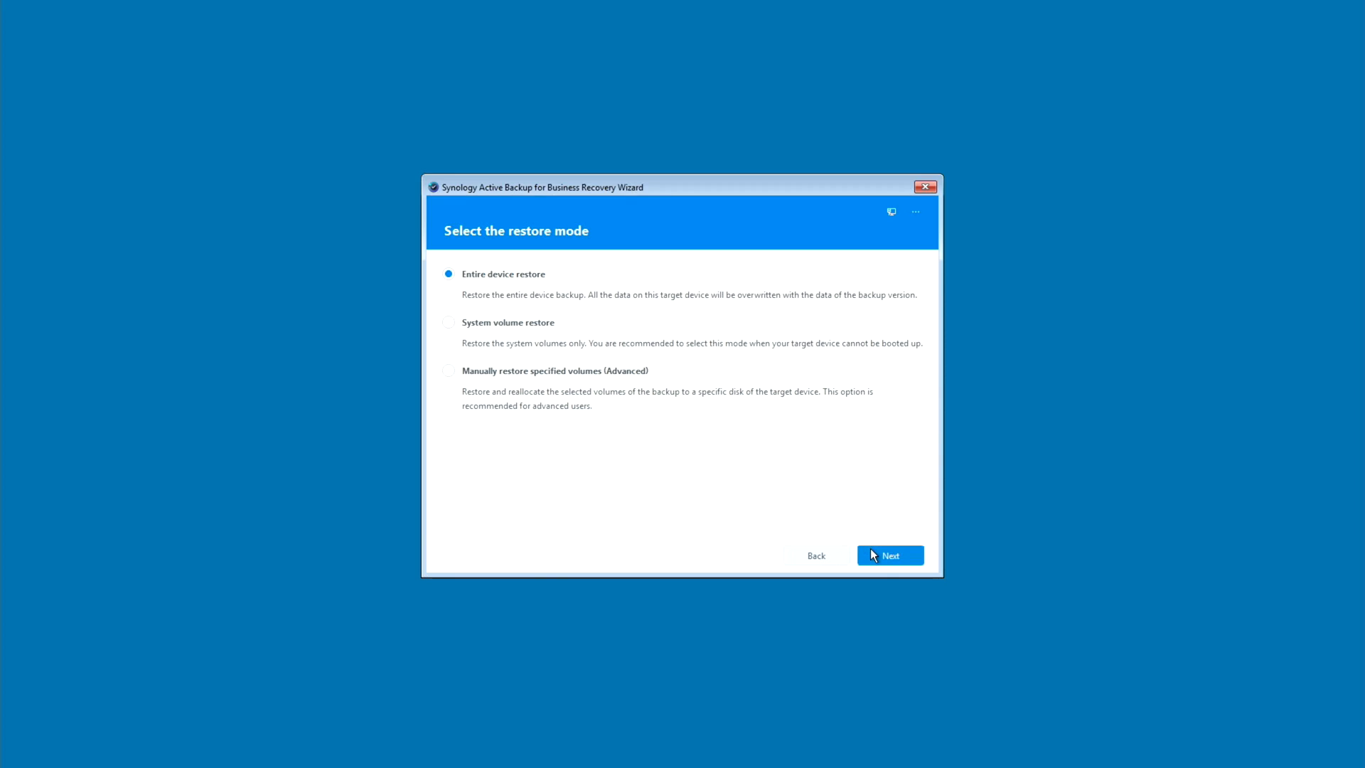
pyautogui.click(888, 556)
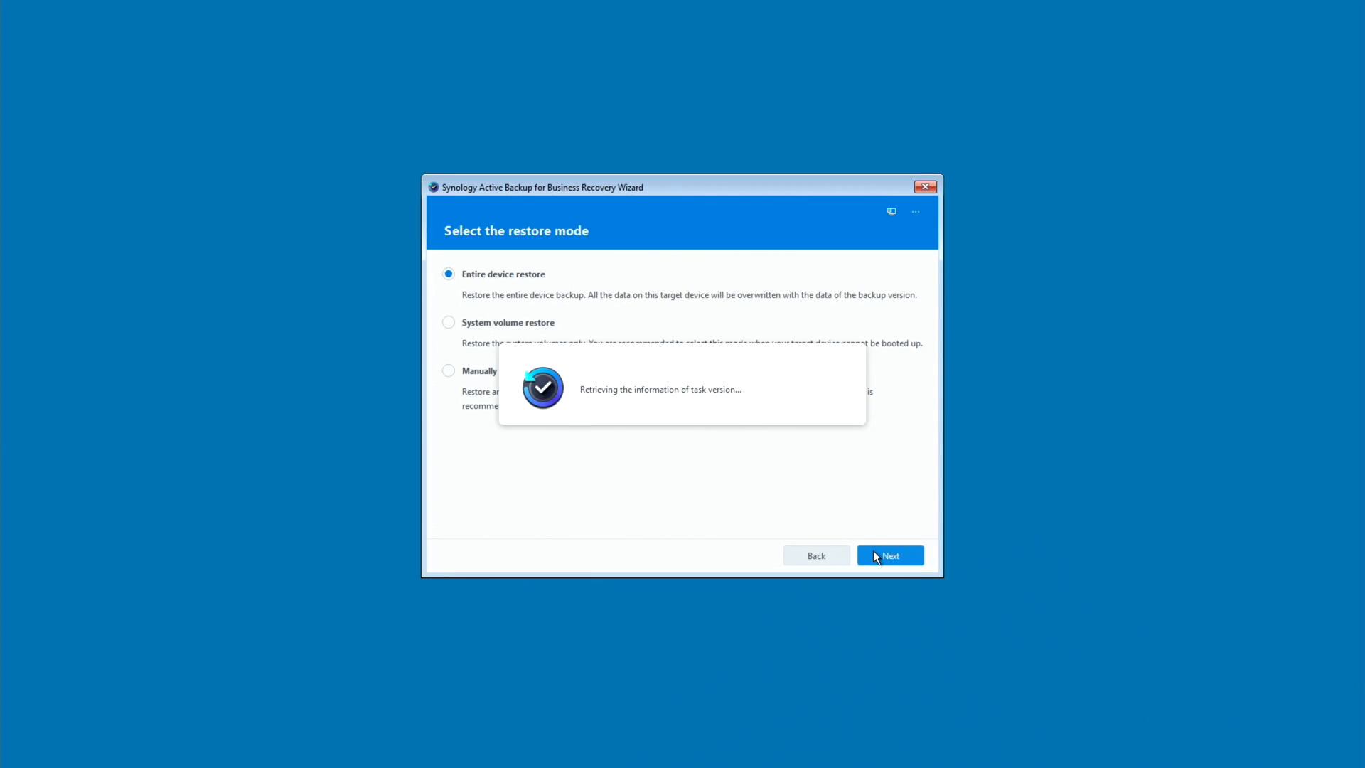
pyautogui.click(889, 556)
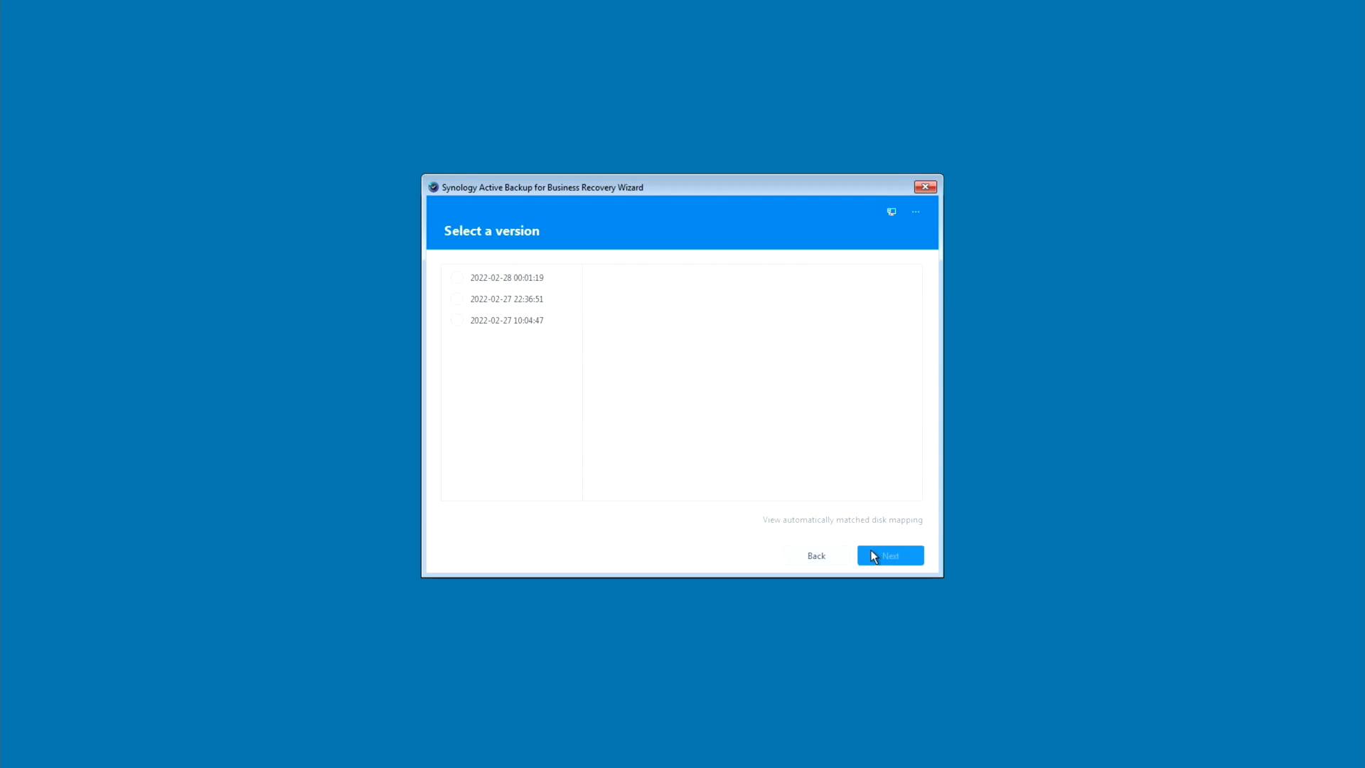
pyautogui.click(506, 277)
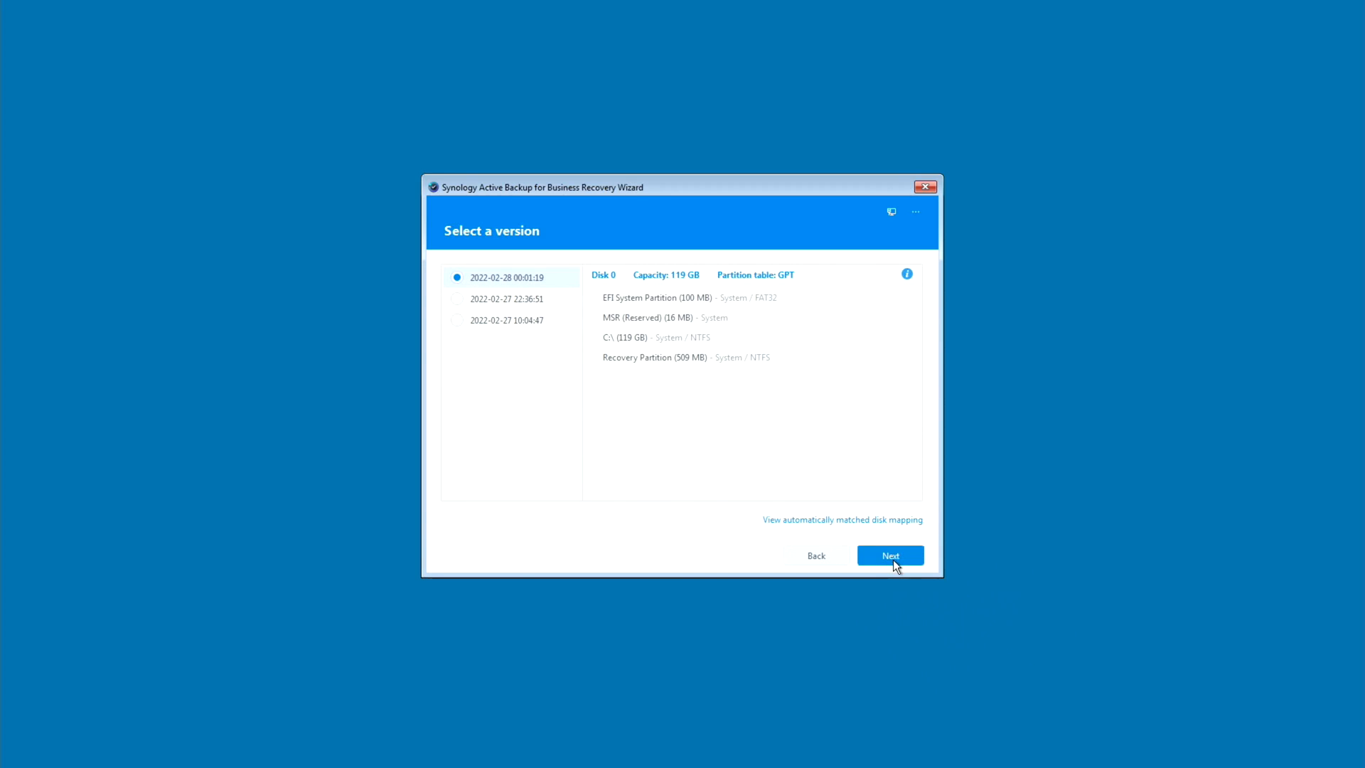
pyautogui.click(890, 556)
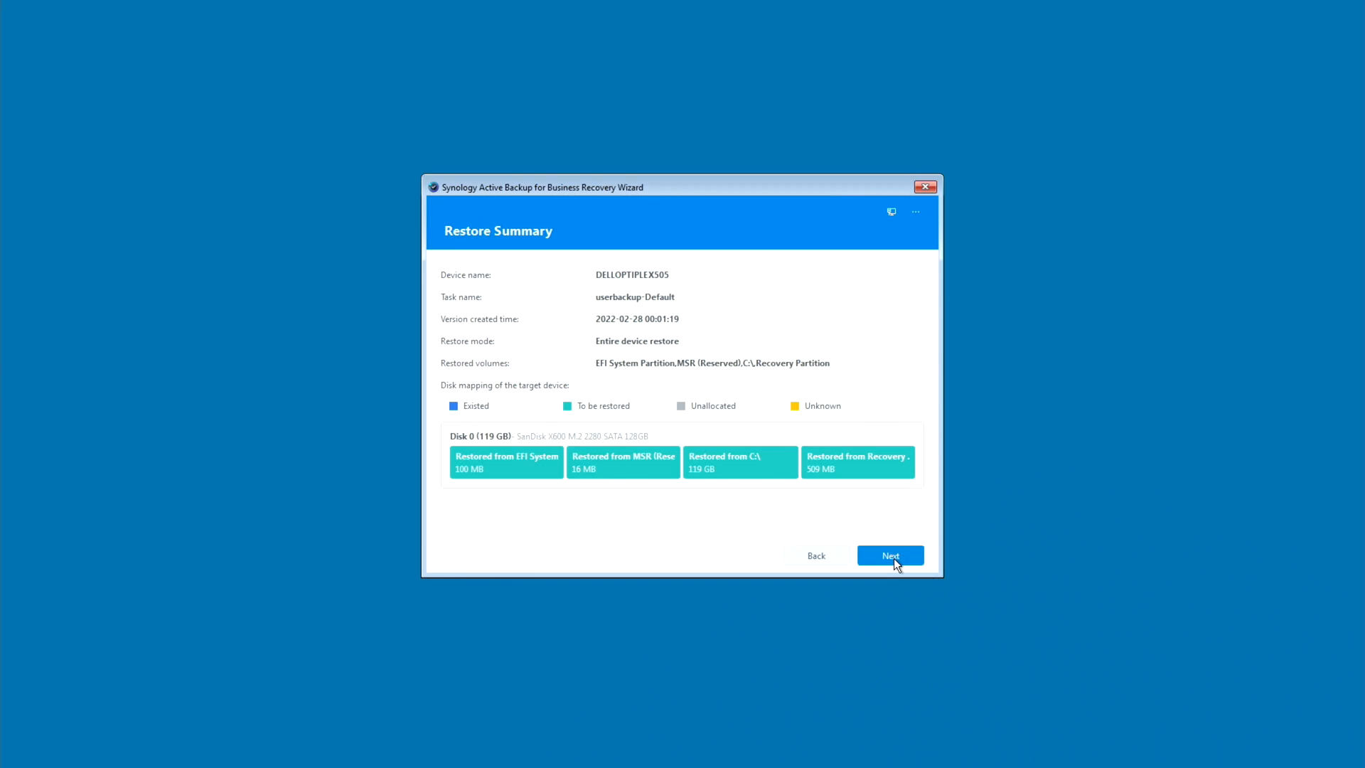
# - Begin the restore from the summary and accept that it is irreversible
pyautogui.click(890, 556)
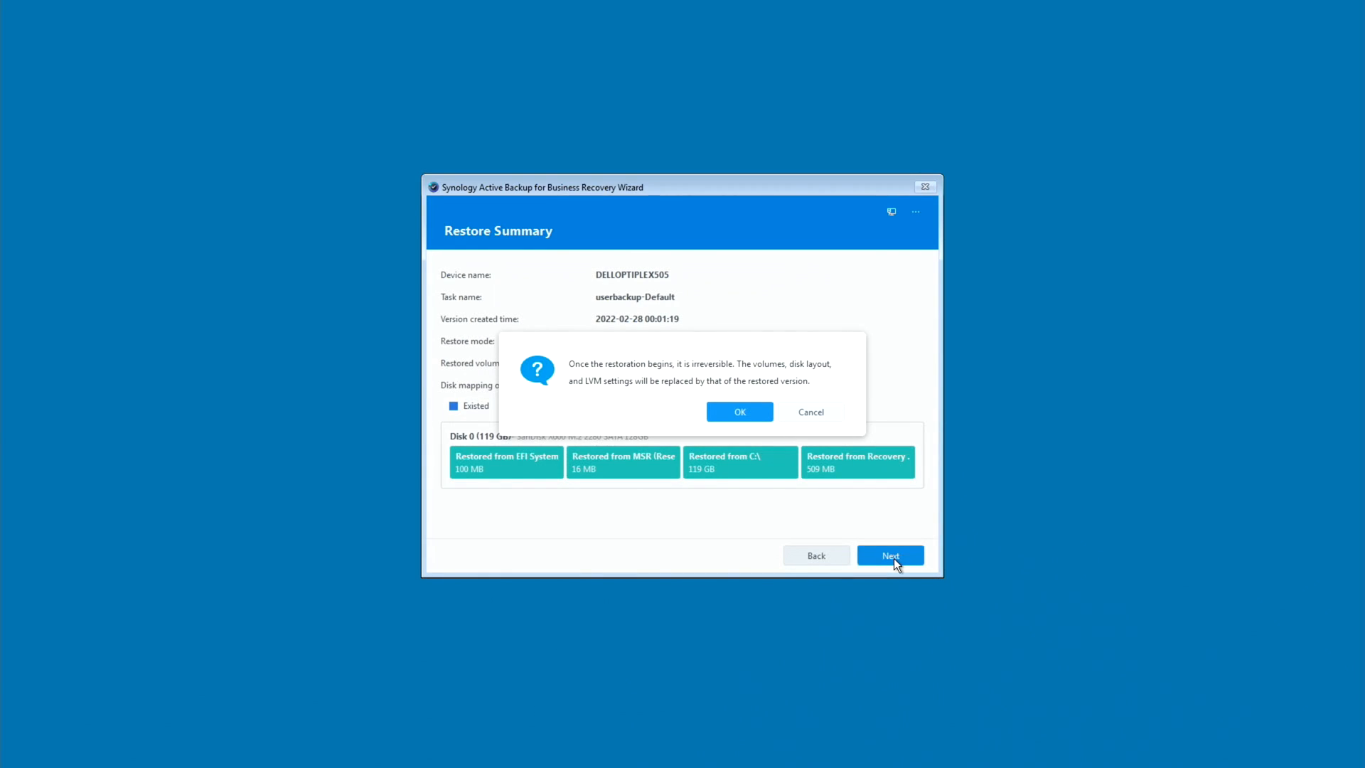
pyautogui.moveTo(739, 412)
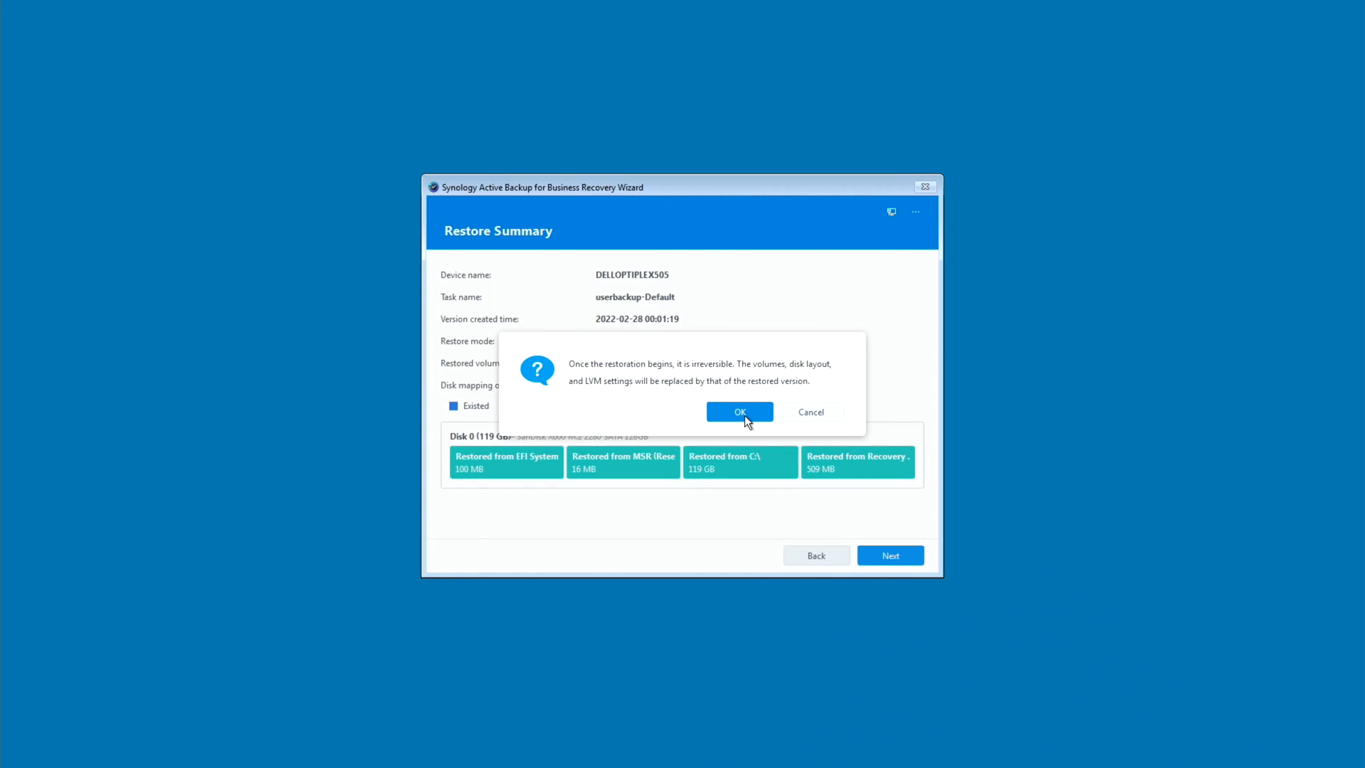
pyautogui.click(739, 412)
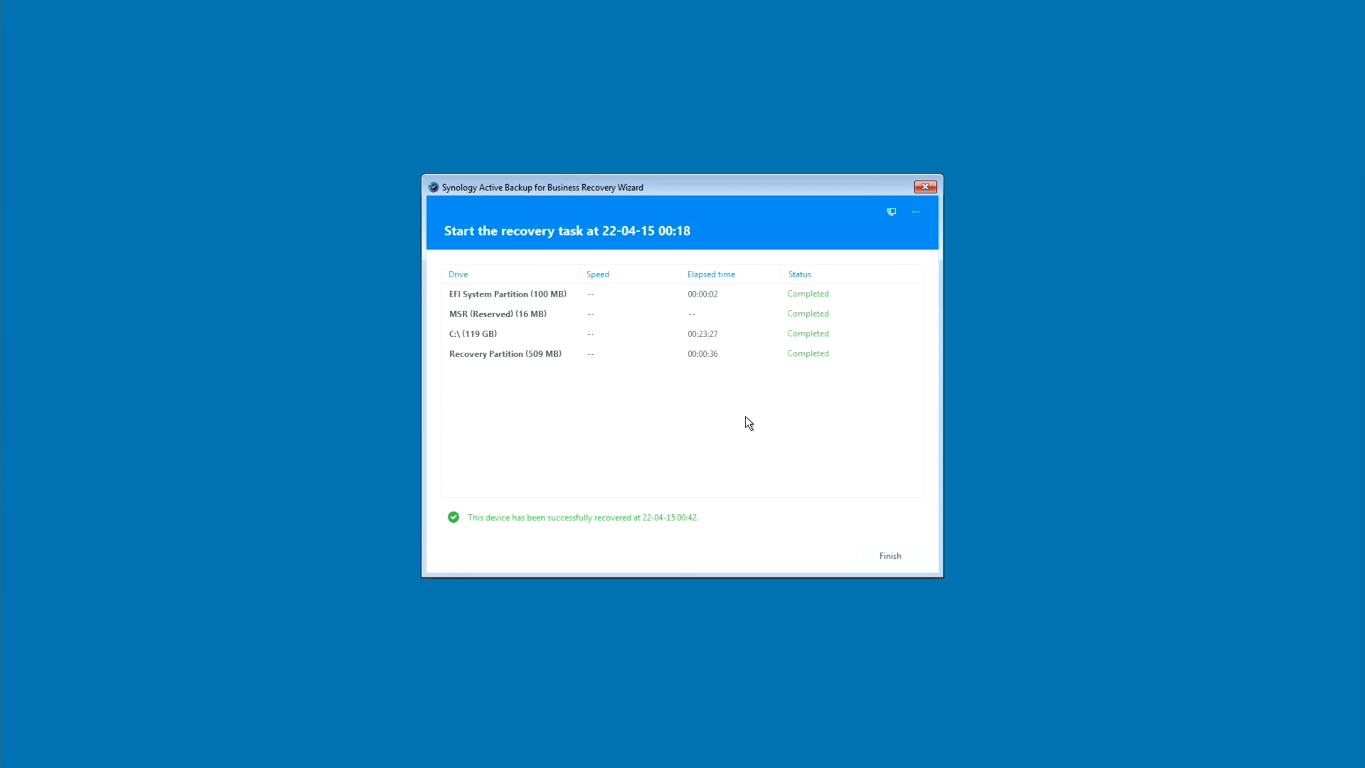
pyautogui.moveTo(774, 475)
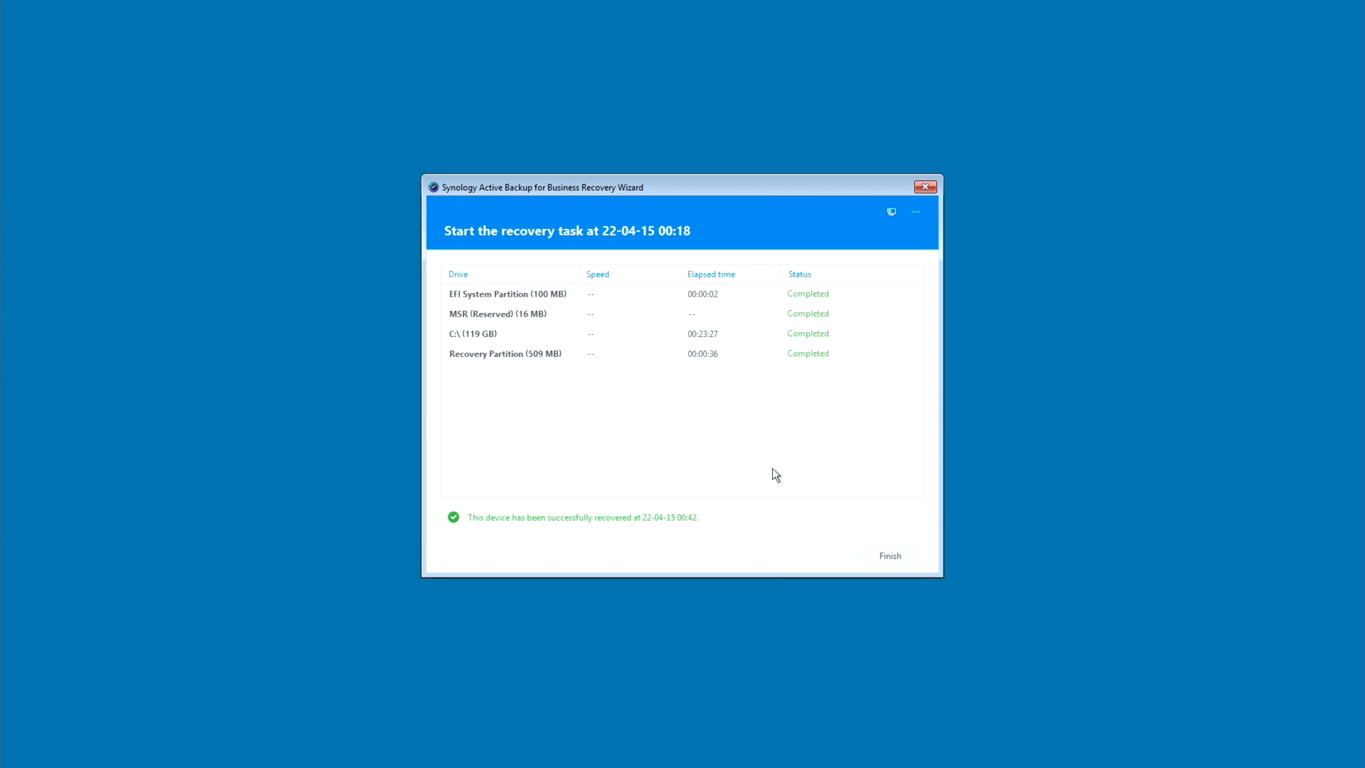
# - Finish the completed recovery and choose to restart the computer
pyautogui.click(888, 555)
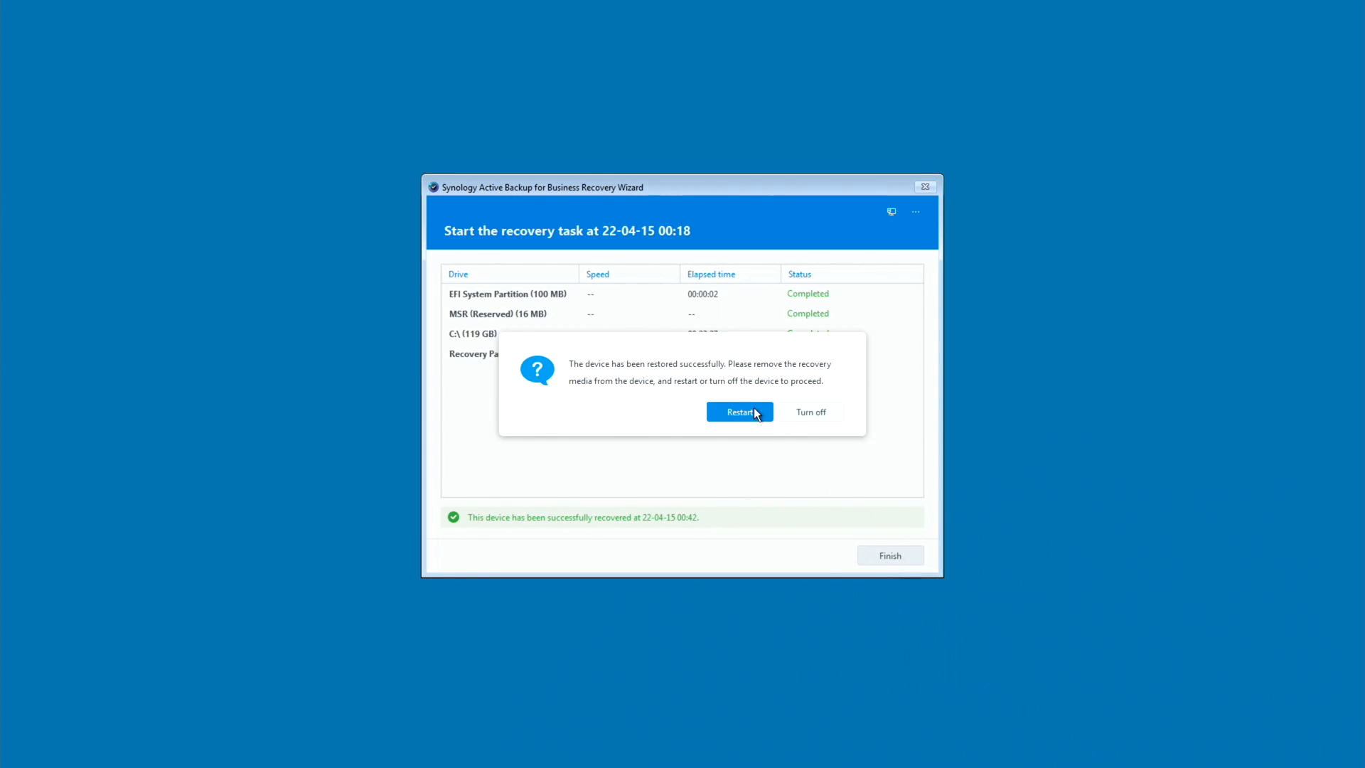
pyautogui.click(739, 412)
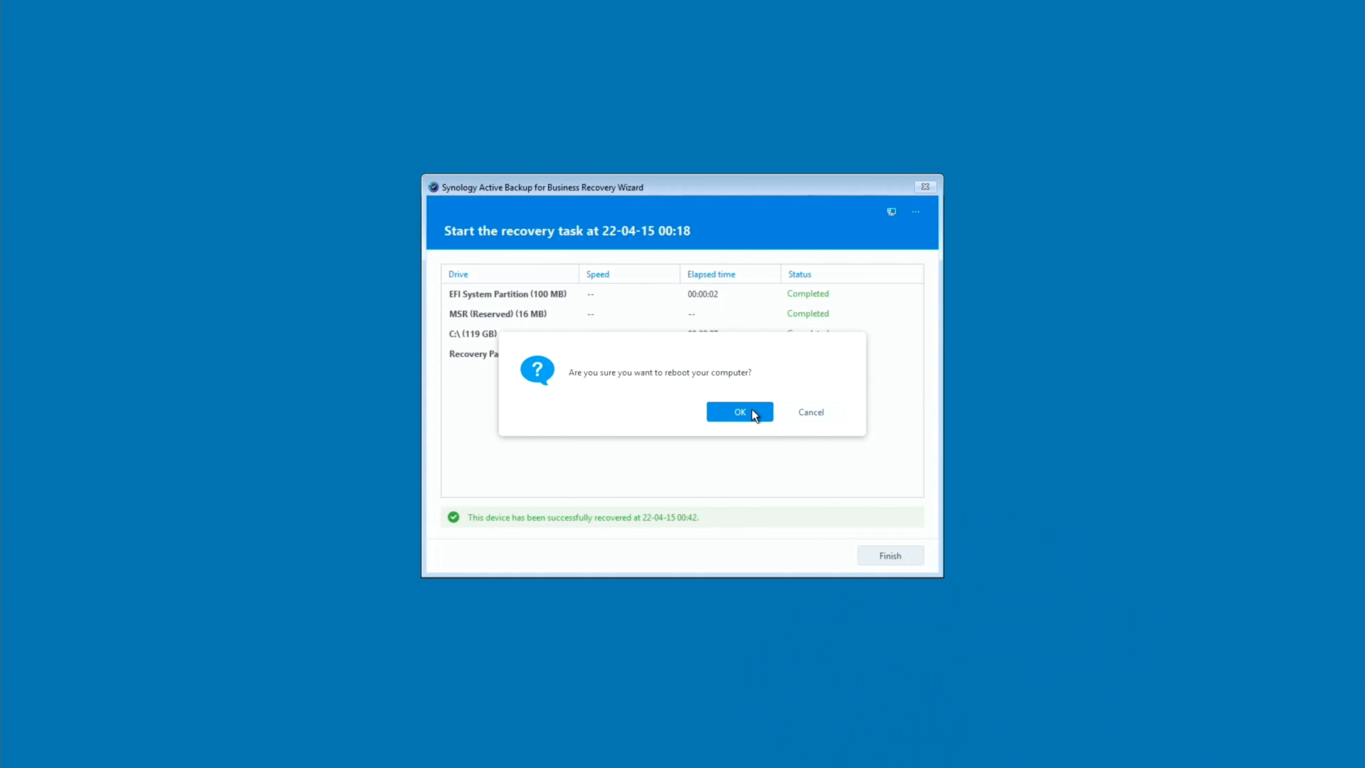